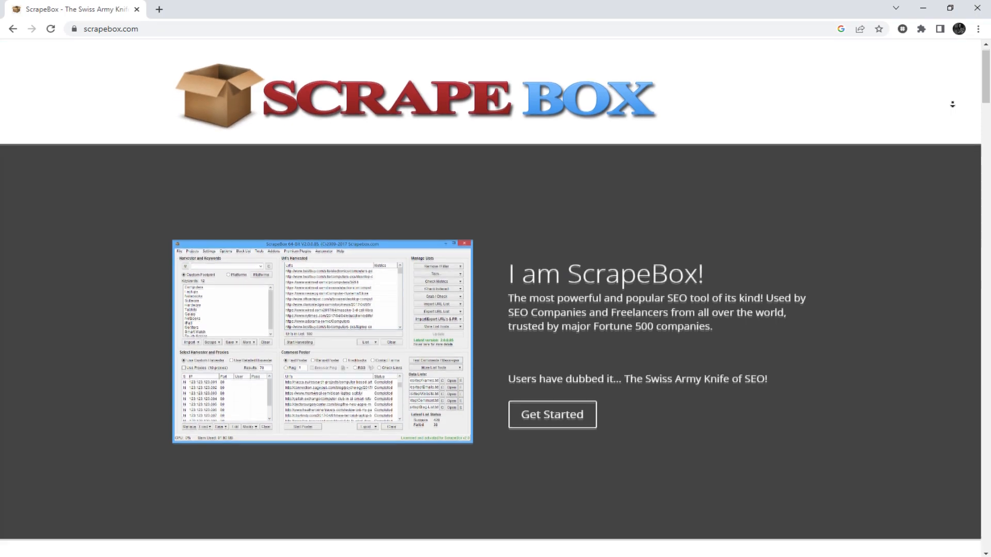
Scroll down to the proxy settings and enable Use Proxies
scroll(down, 3)
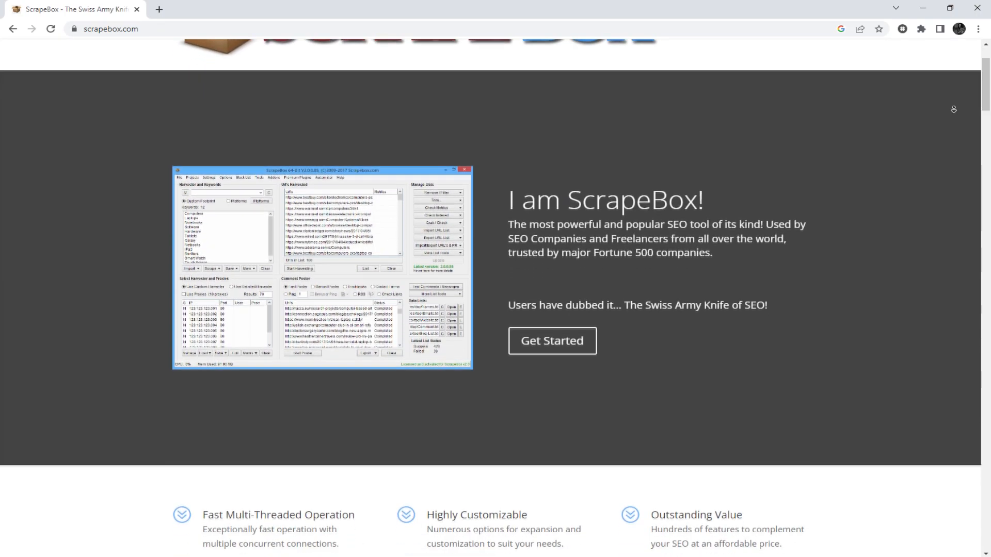
scroll(down, 3)
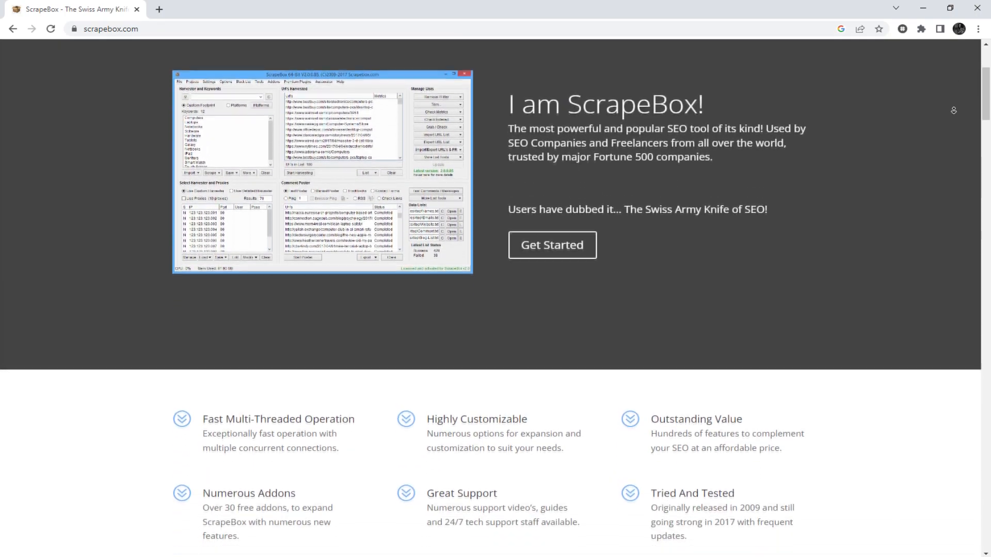
scroll(down, 3)
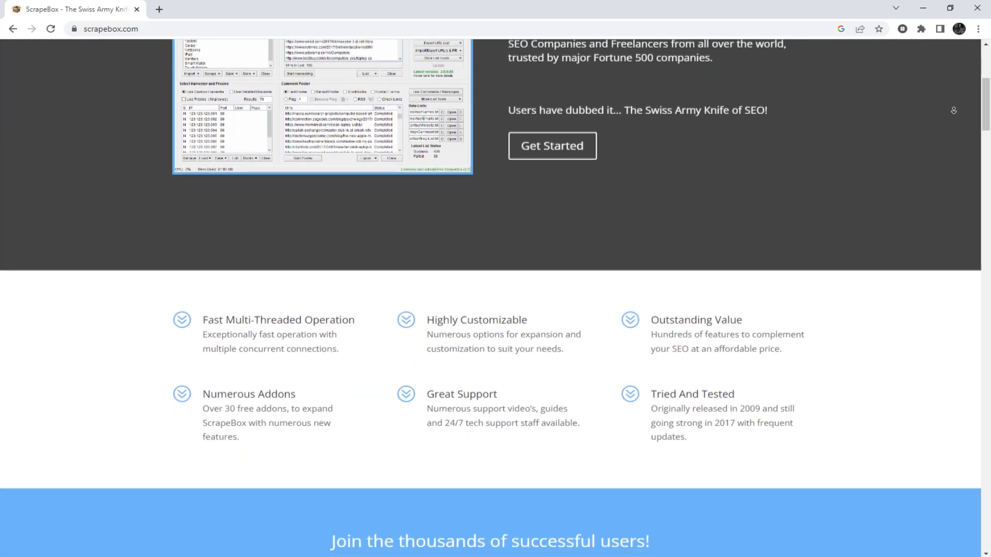
scroll(down, 3)
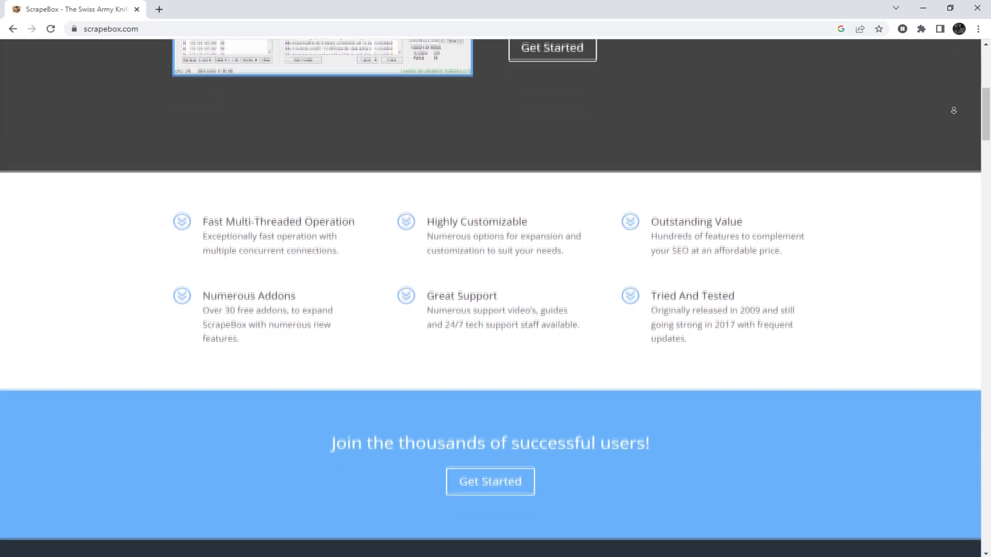
scroll(down, 3)
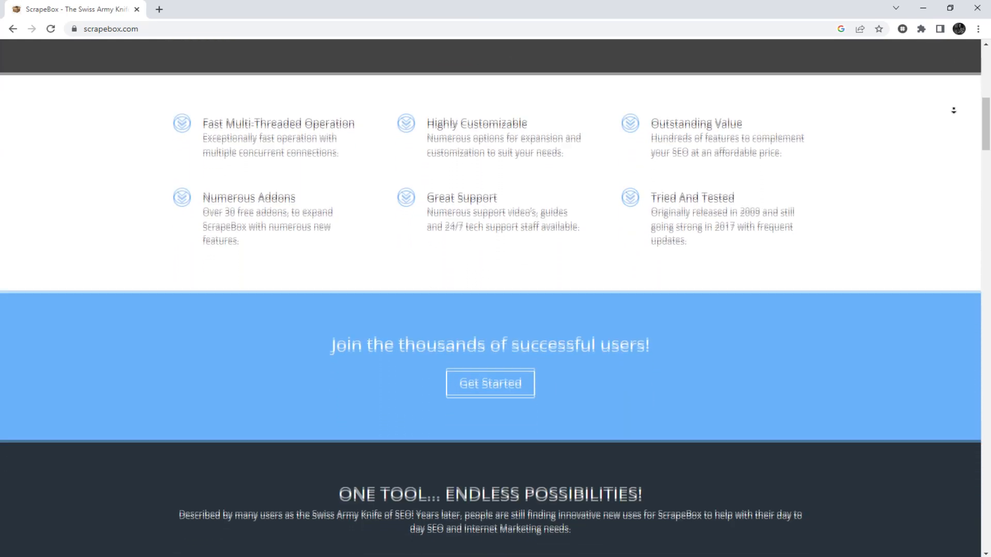
scroll(down, 3)
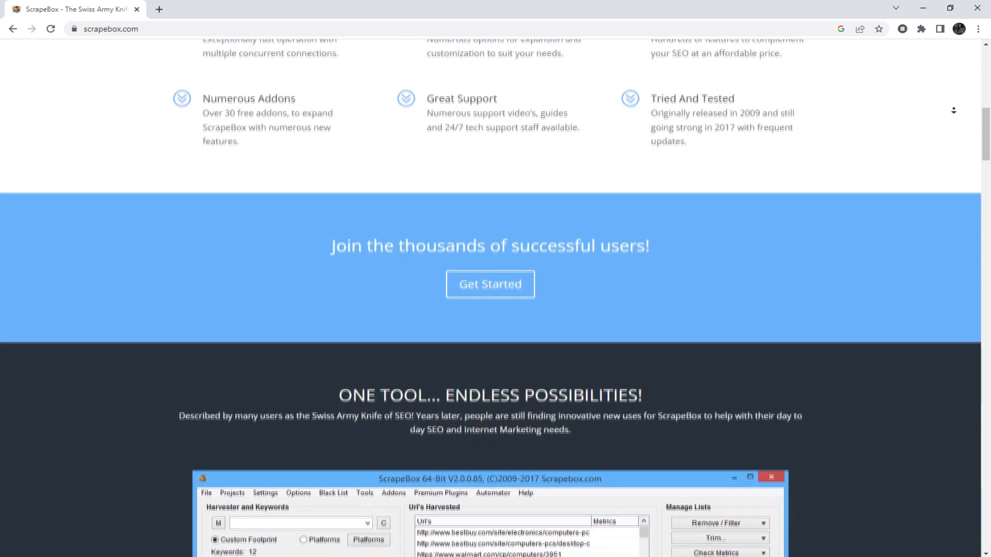
scroll(down, 3)
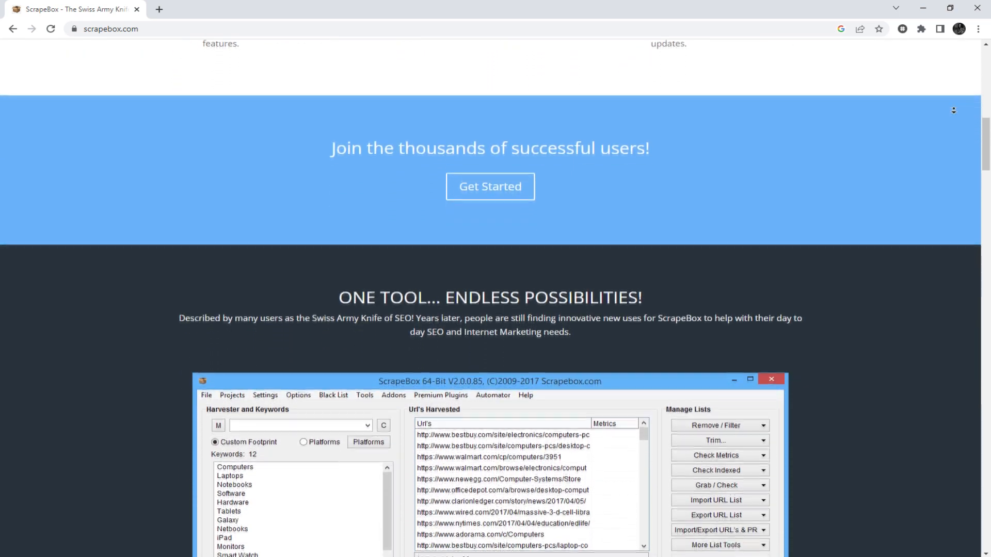
scroll(down, 3)
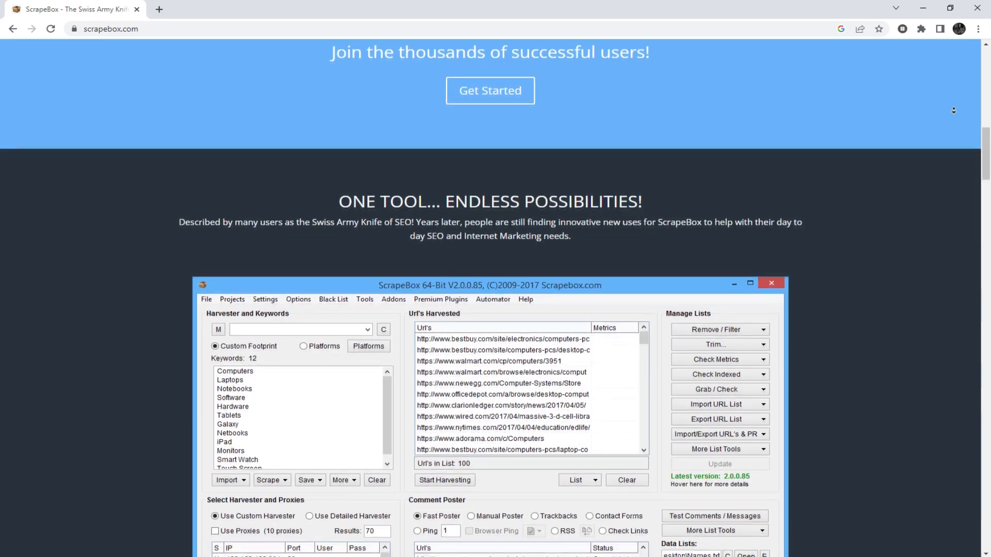
scroll(down, 3)
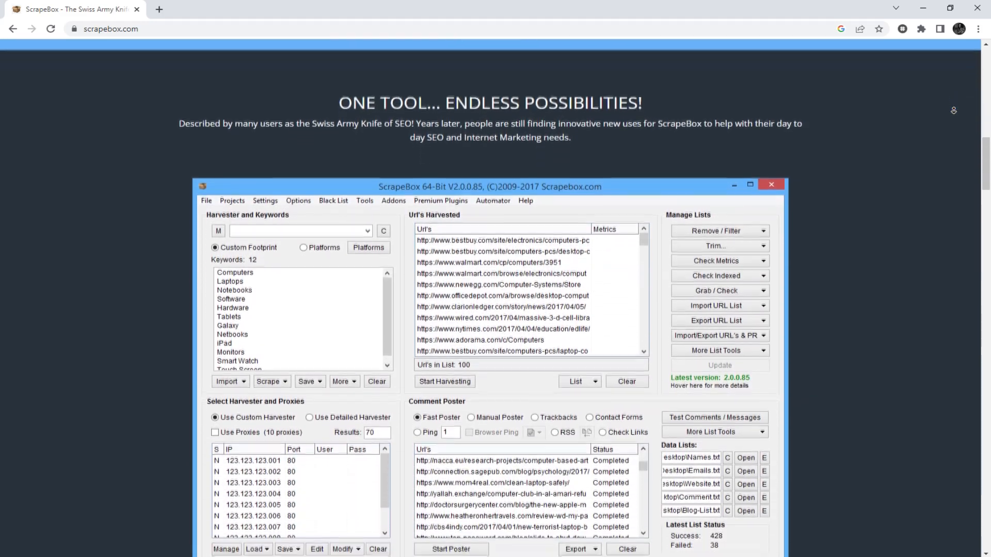
scroll(down, 3)
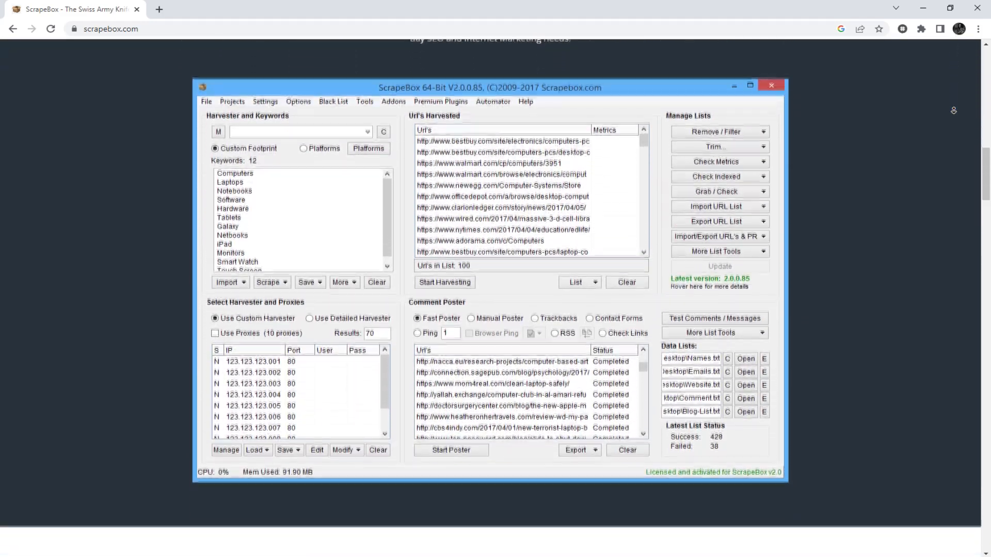
scroll(down, 3)
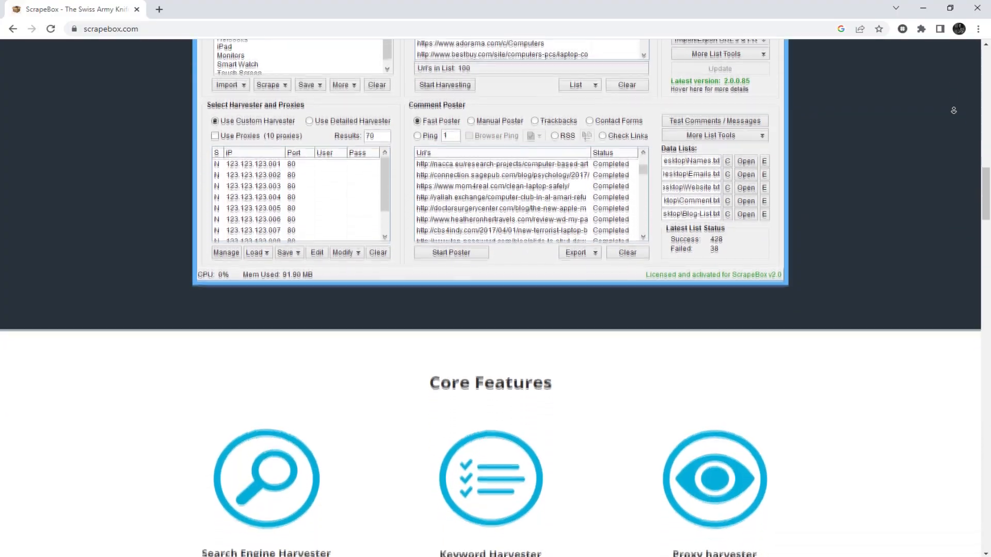
scroll(down, 3)
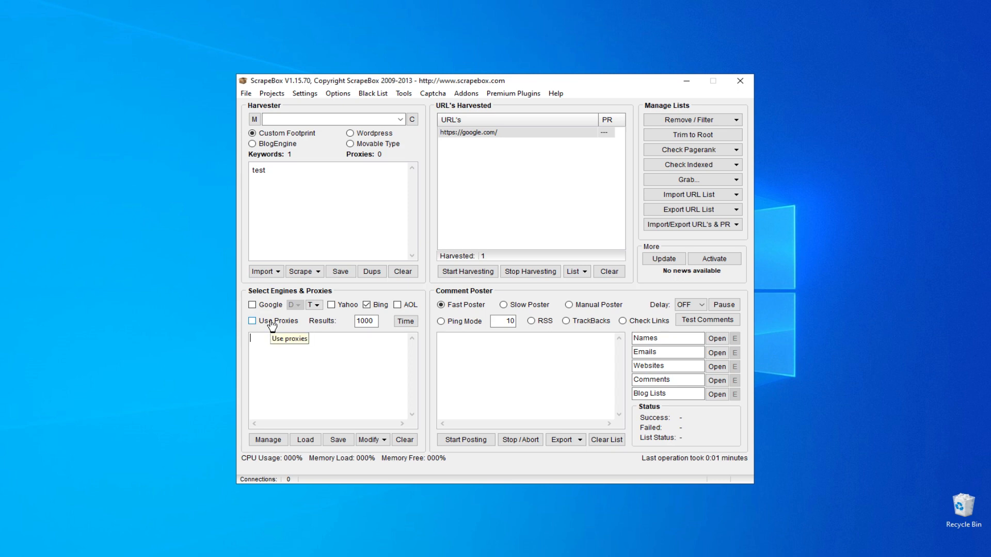
click(252, 321)
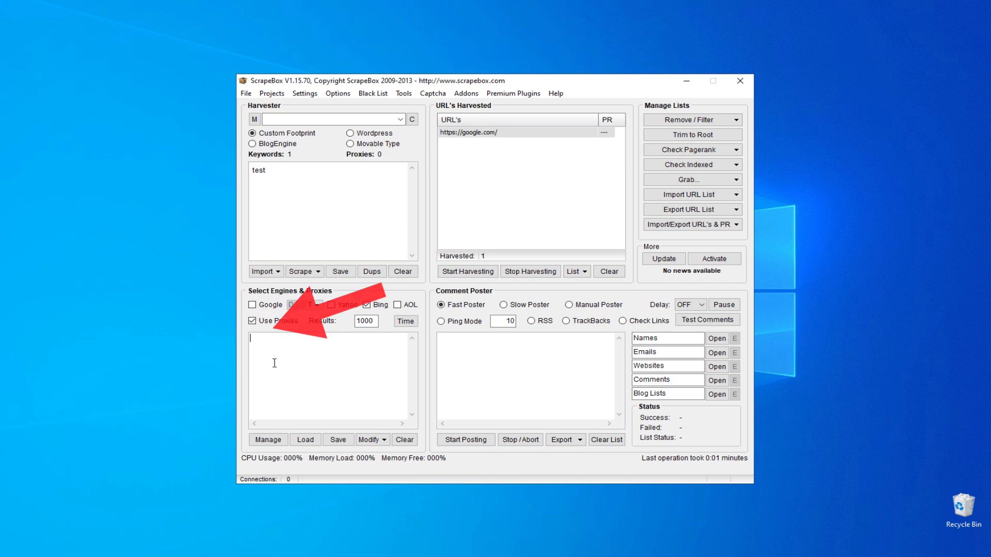
text(185.)
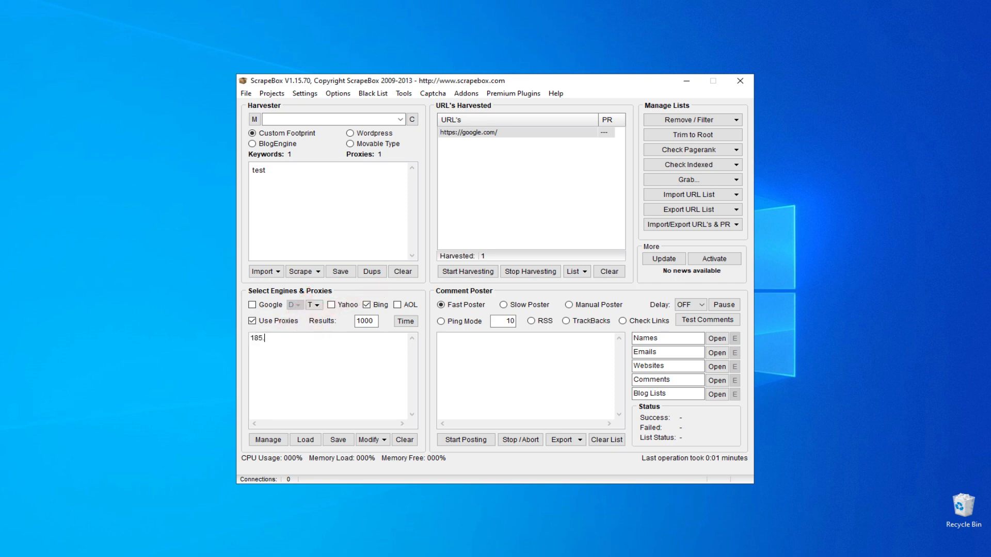
text(314.25.)
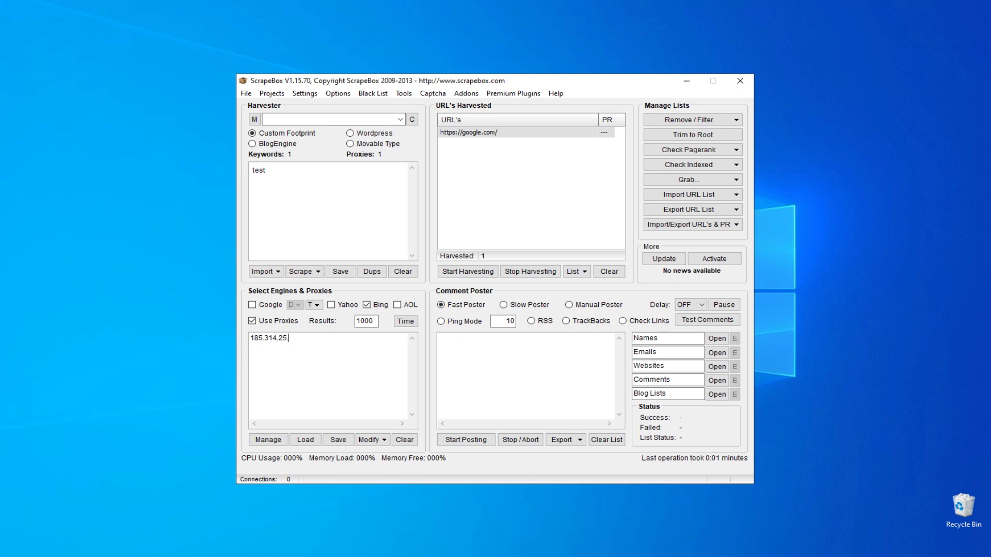
text(175)
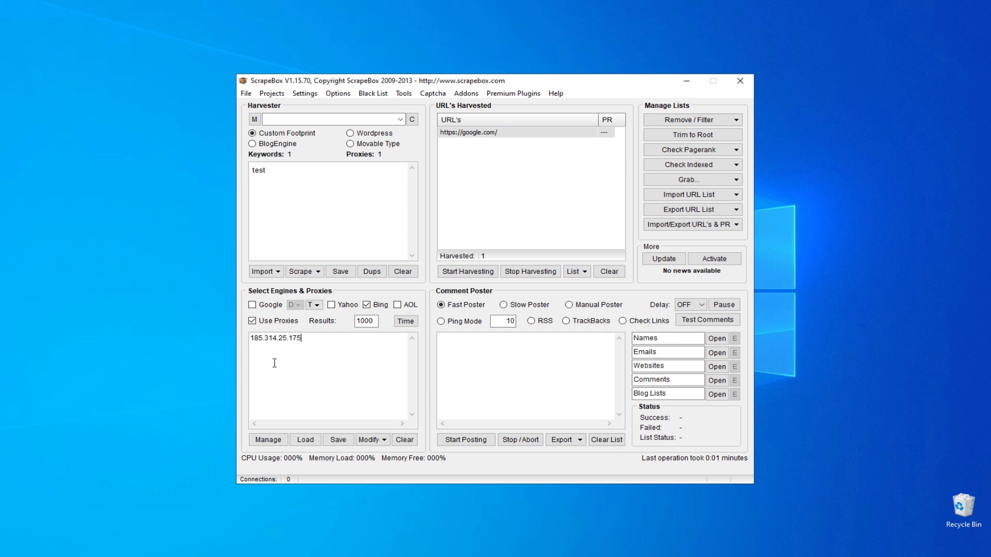
text(:501)
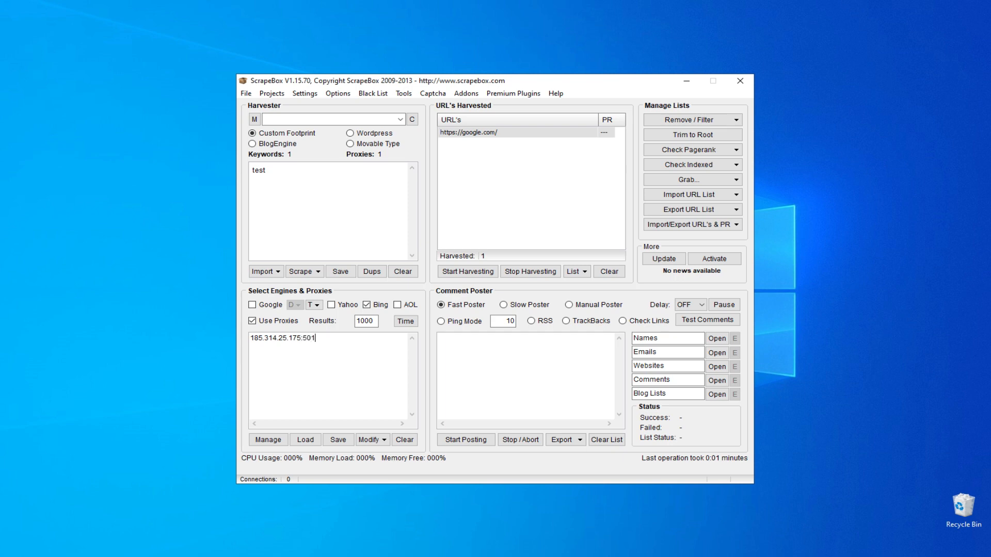
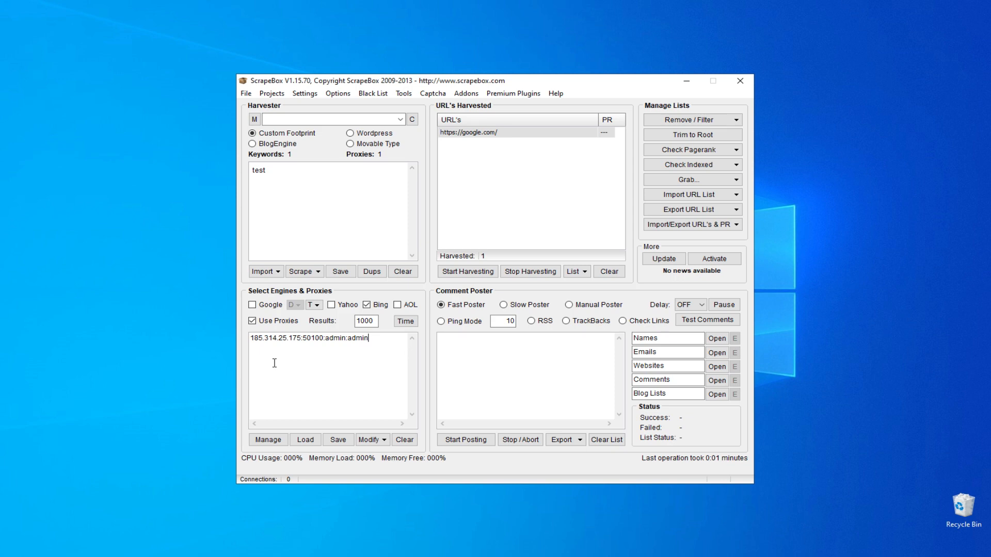
mouse_move(305, 439)
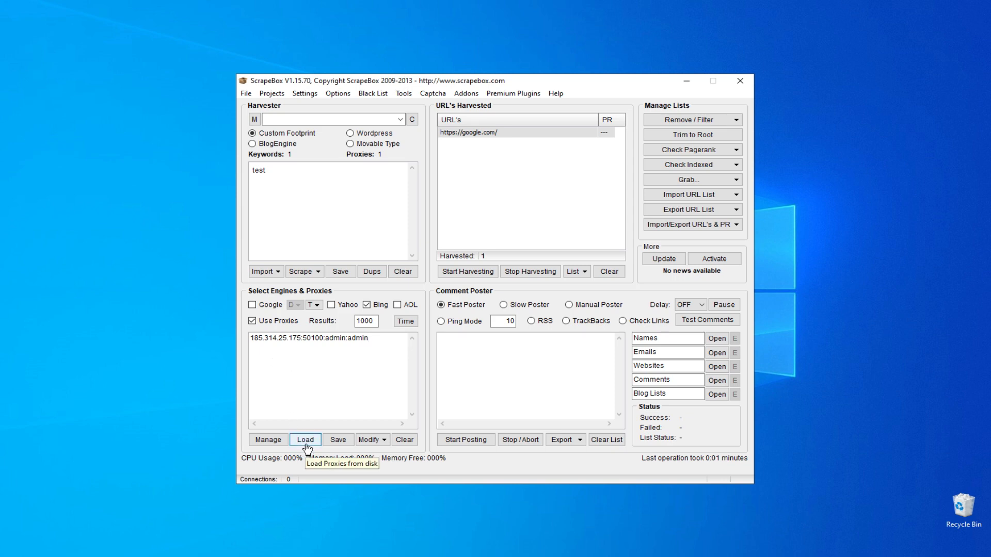
Import the three proxies from proxylist.txt via Load
click(305, 440)
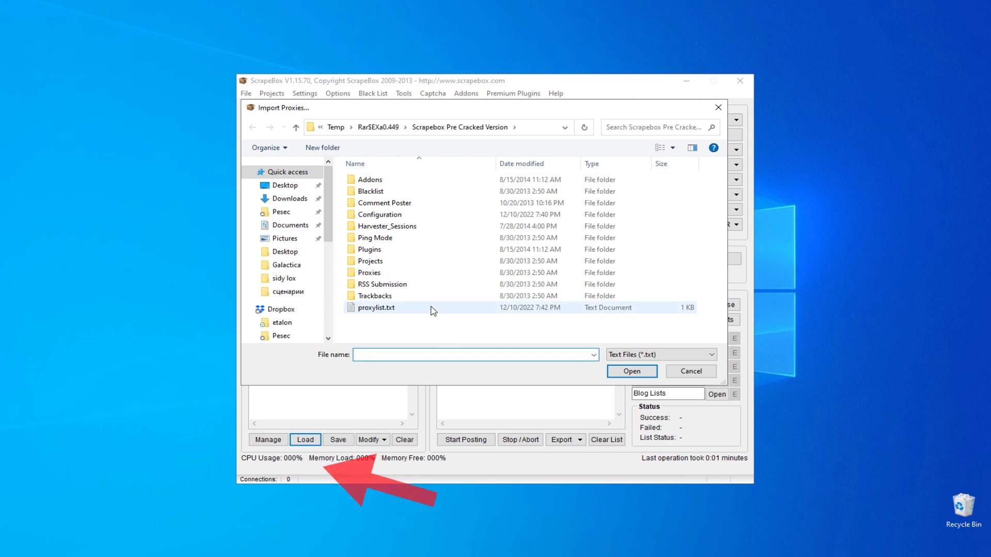
click(630, 371)
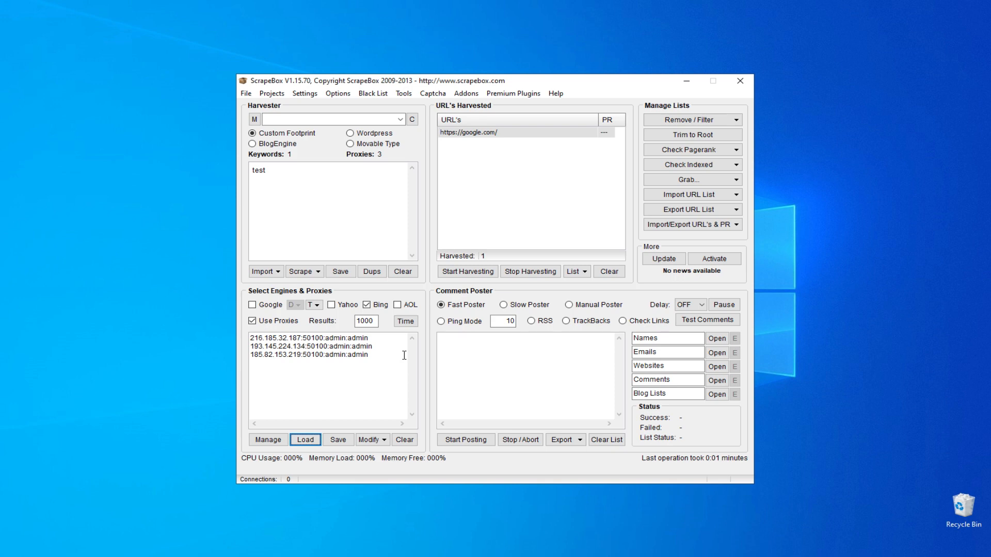
mouse_move(354, 202)
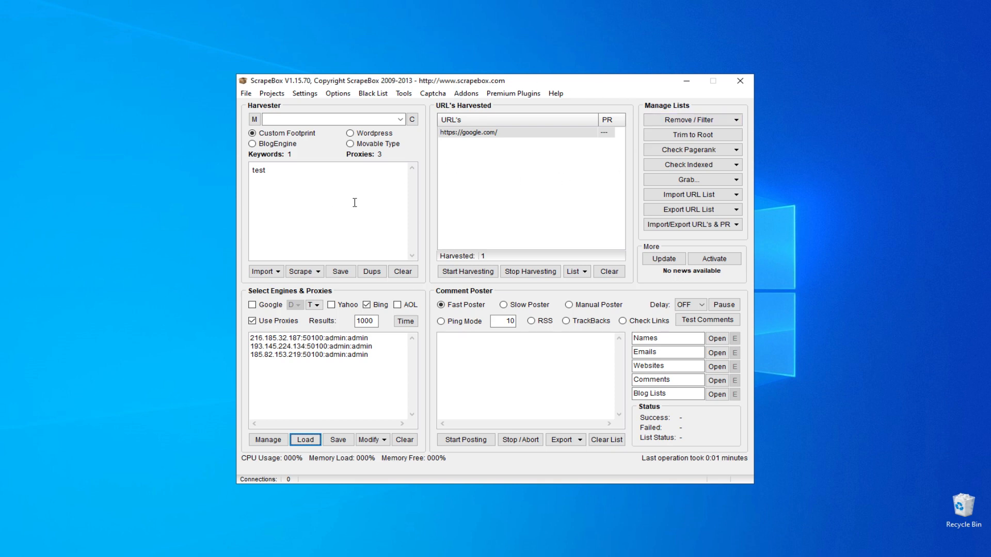
mouse_move(371, 198)
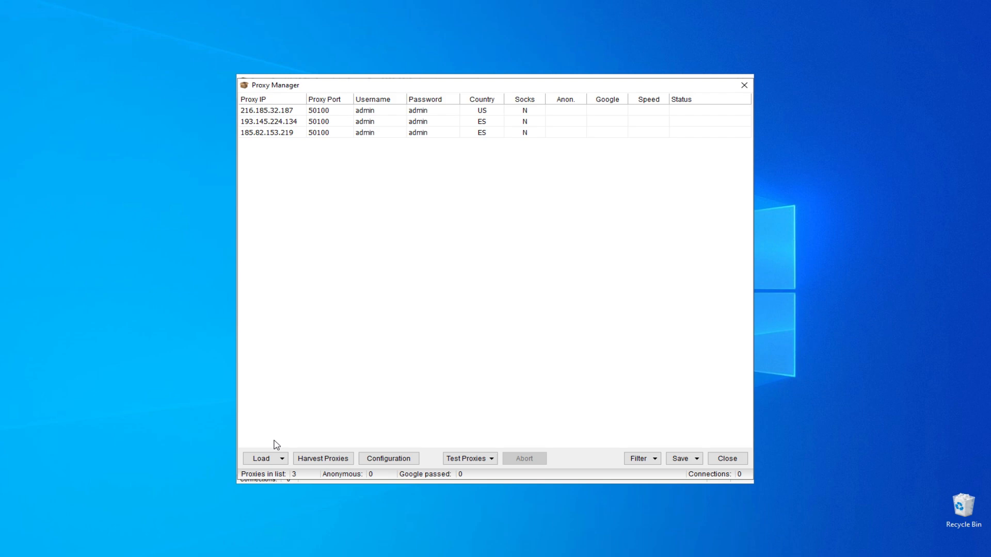
Close Proxy Manager after reviewing the three proxies, then exit ScrapeBox
click(465, 458)
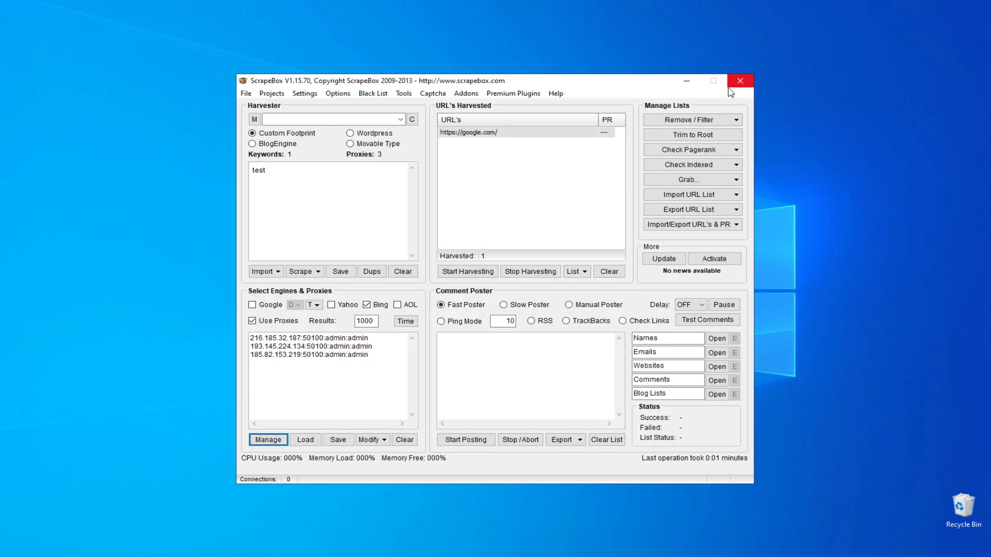
click(467, 271)
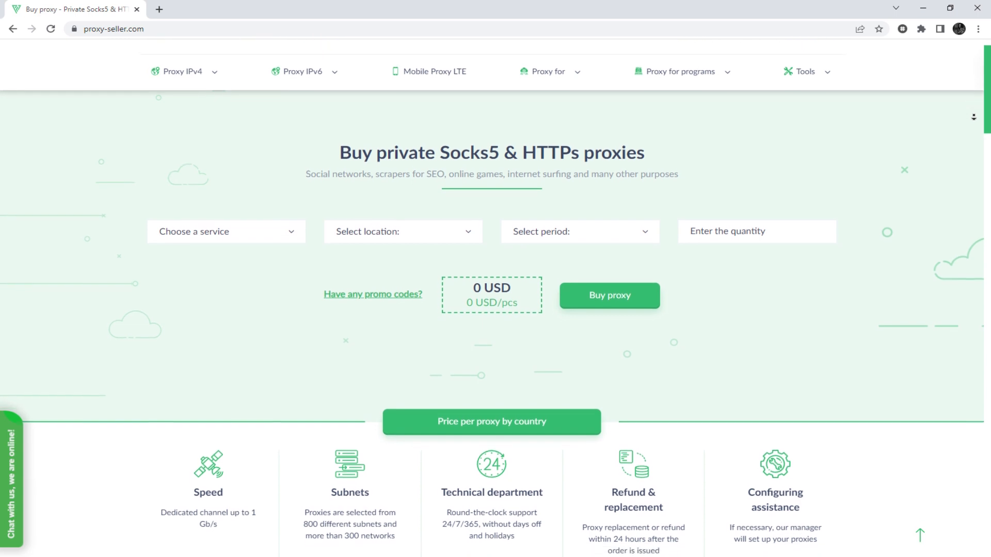
Scroll to the price list and view per-country prices for IPv6, then mobile LTE proxies
scroll(down, 3)
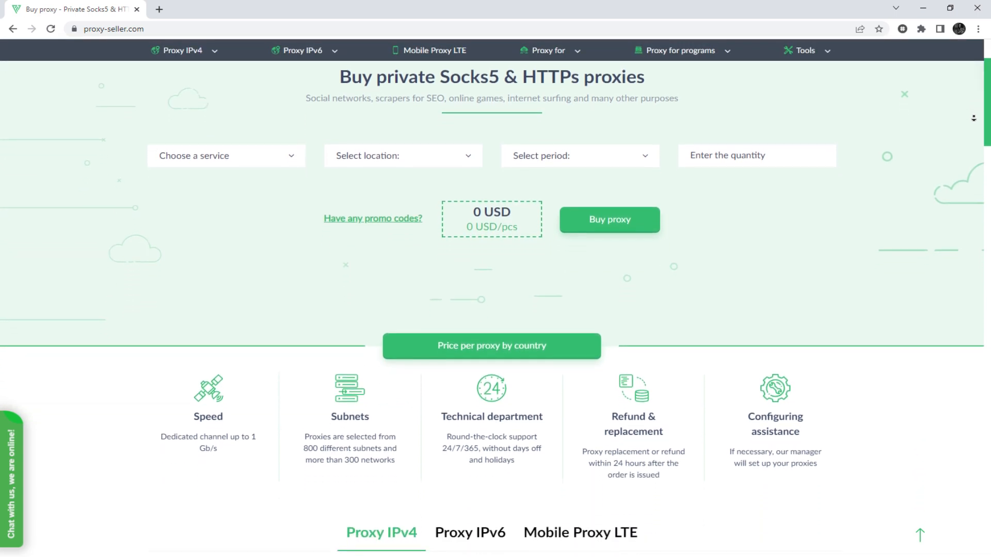
scroll(down, 3)
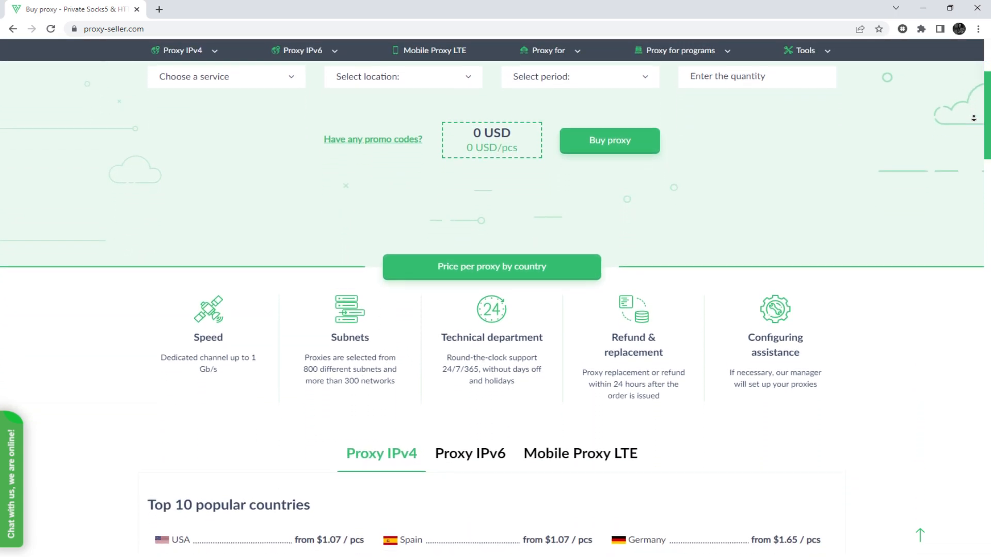
scroll(down, 3)
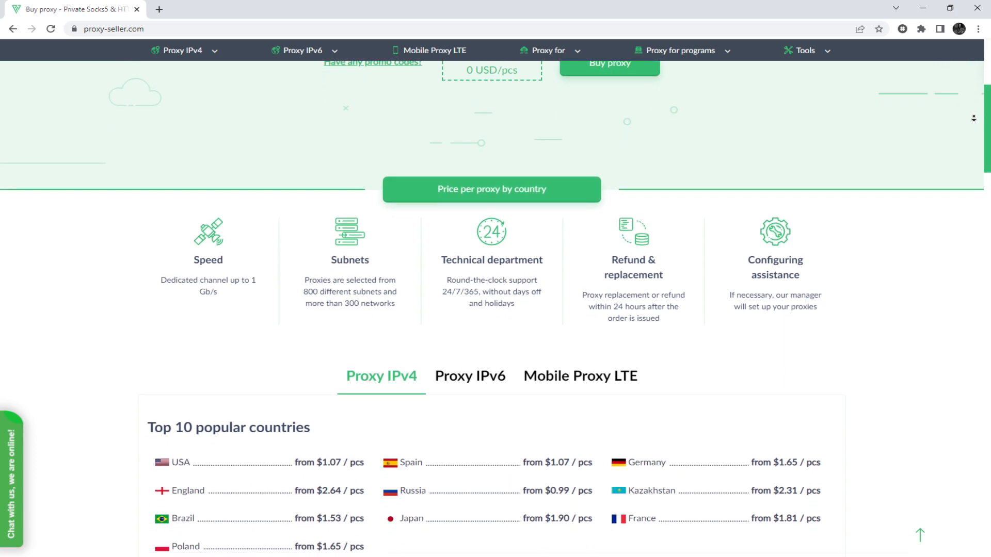
scroll(down, 3)
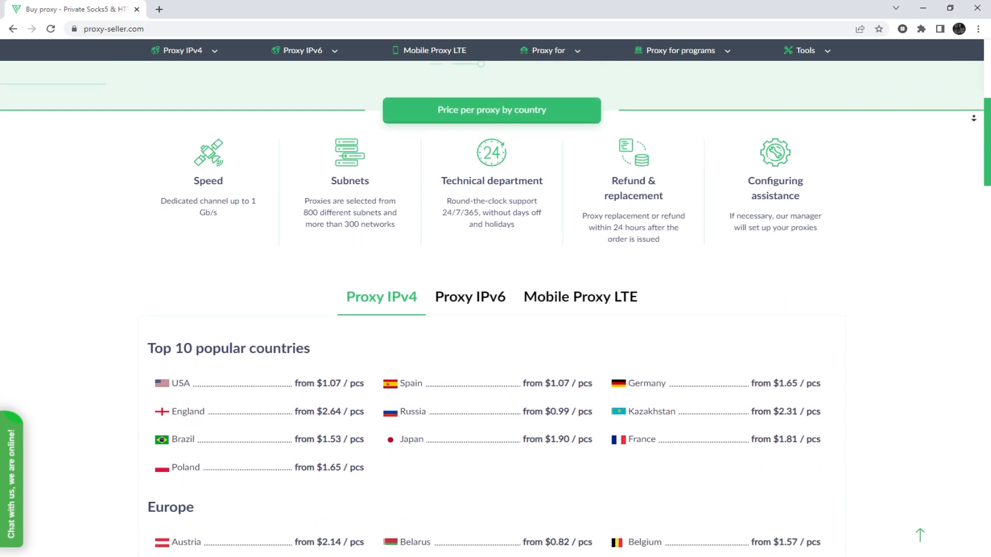
scroll(down, 3)
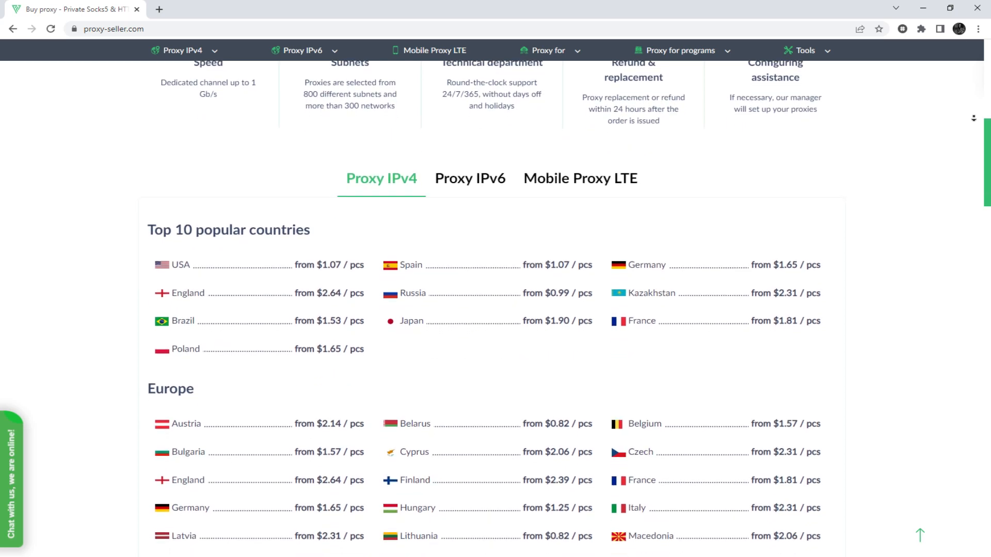
scroll(down, 3)
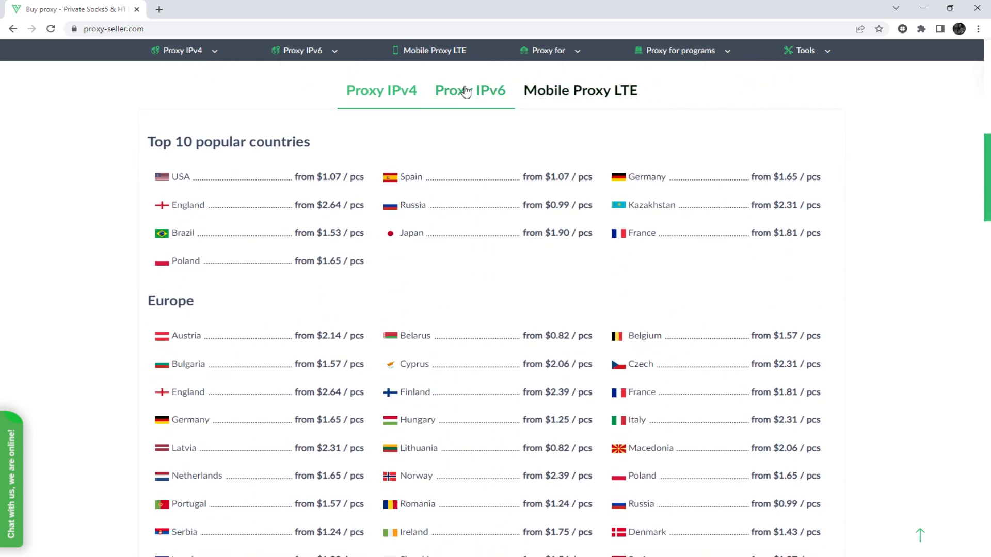
click(470, 91)
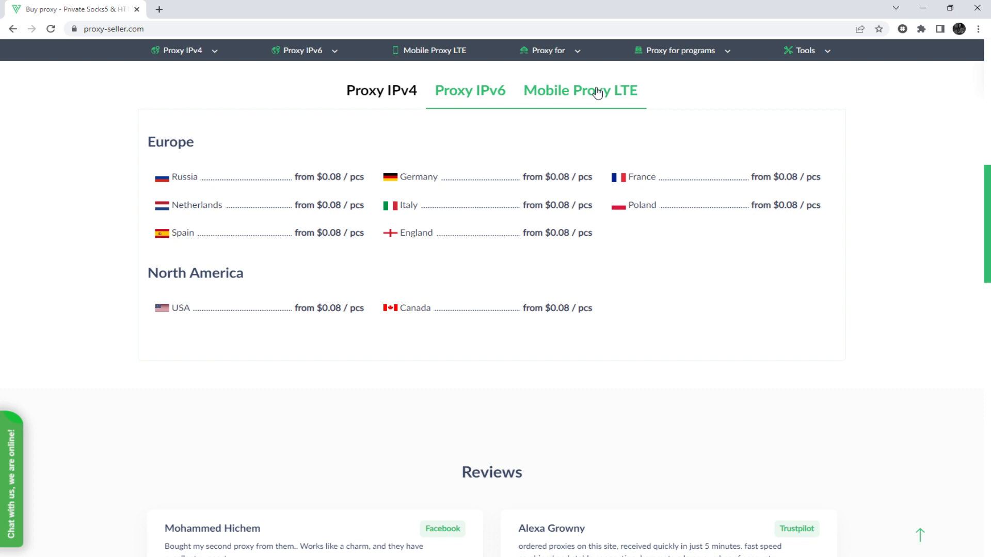
click(579, 90)
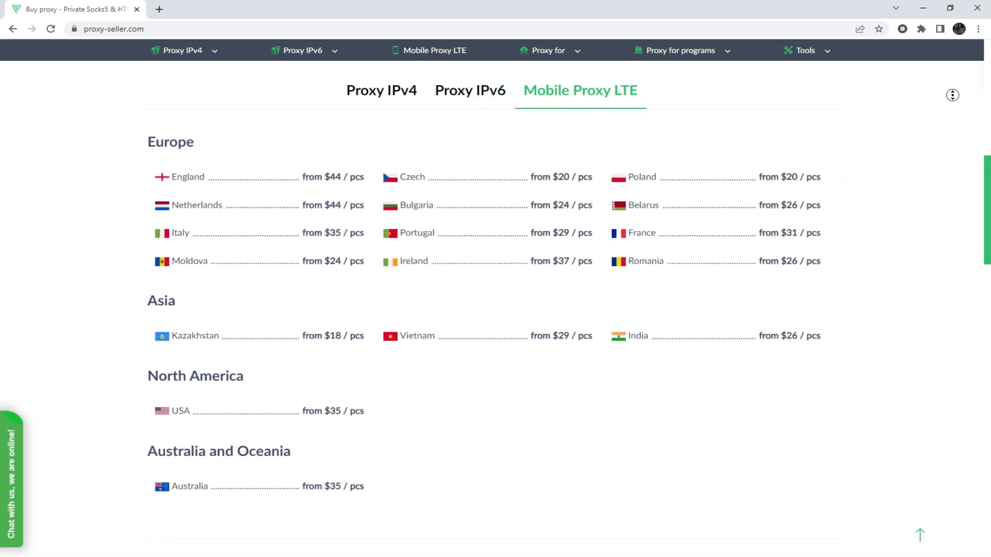
Scroll down past the customer reviews to the affiliate program section
scroll(down, 3)
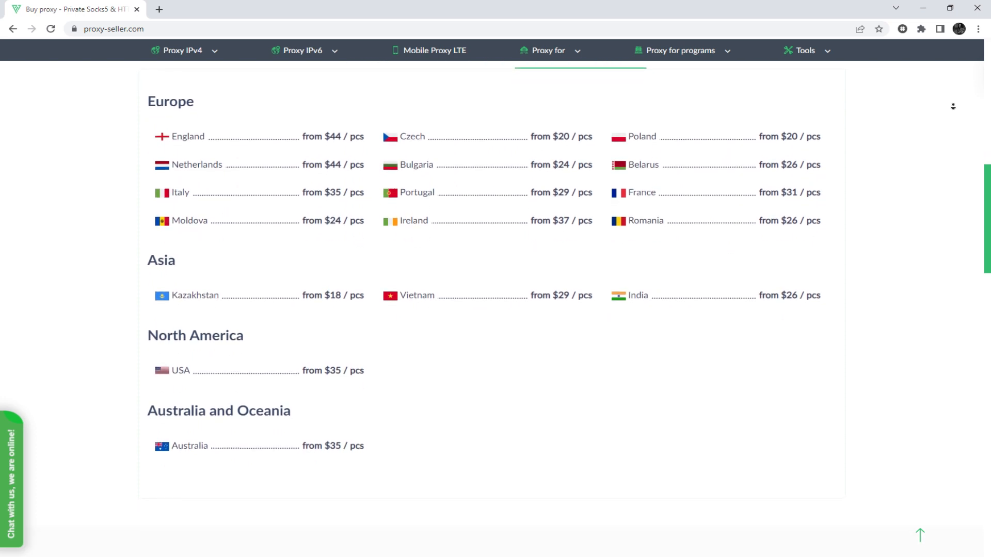
scroll(down, 3)
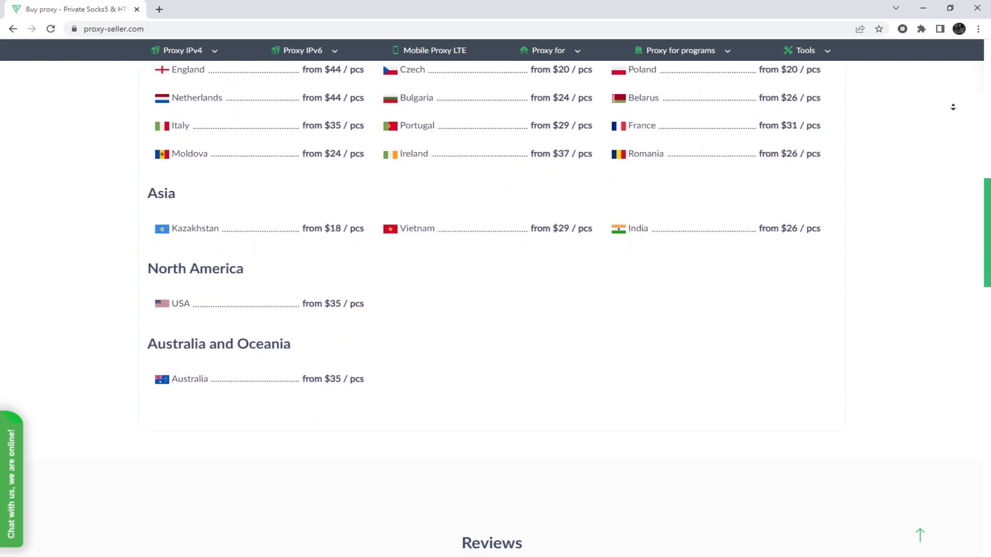
scroll(down, 3)
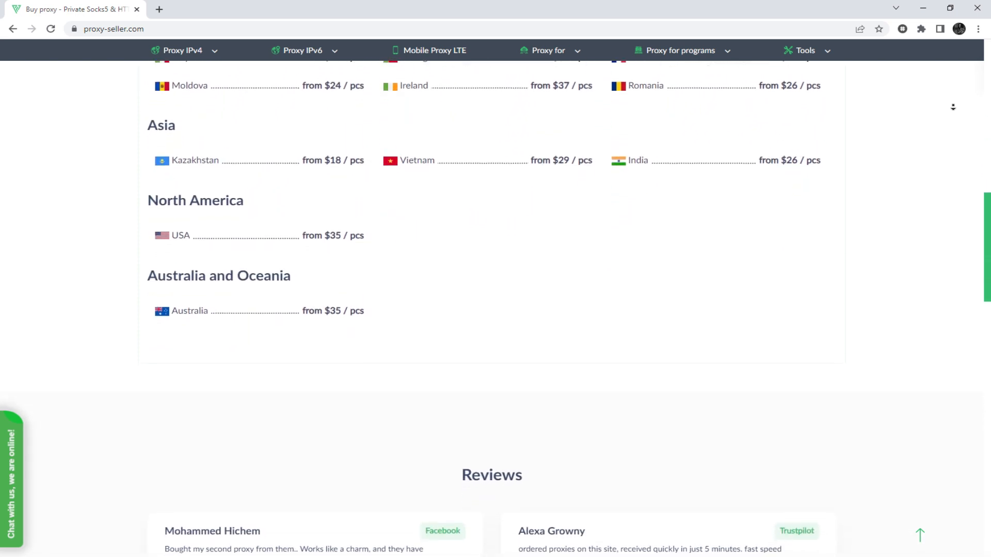
scroll(down, 3)
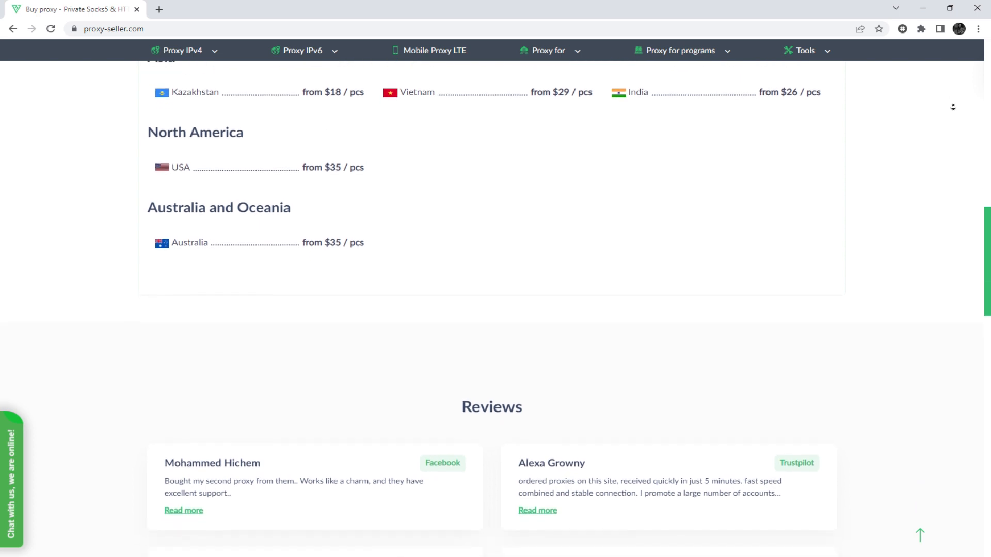
scroll(down, 3)
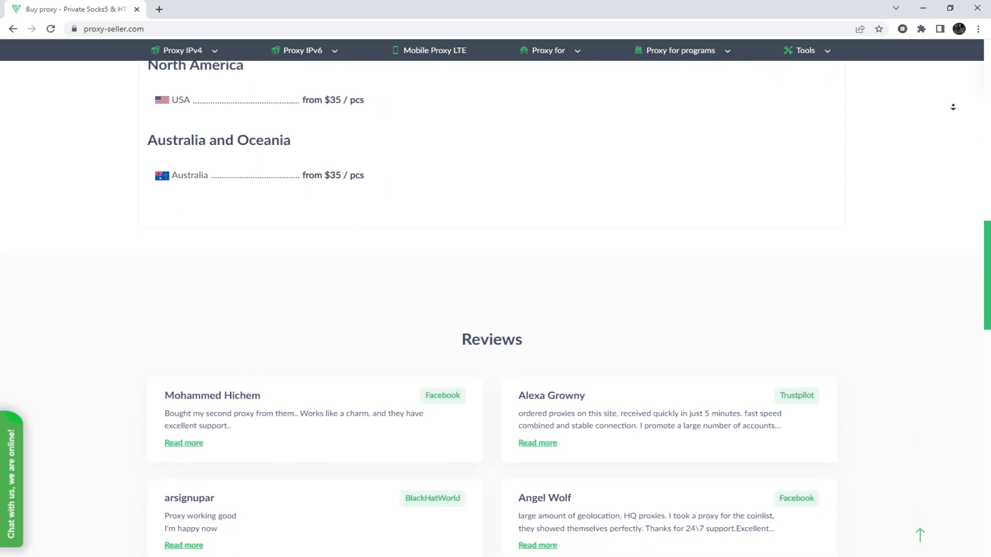
scroll(down, 3)
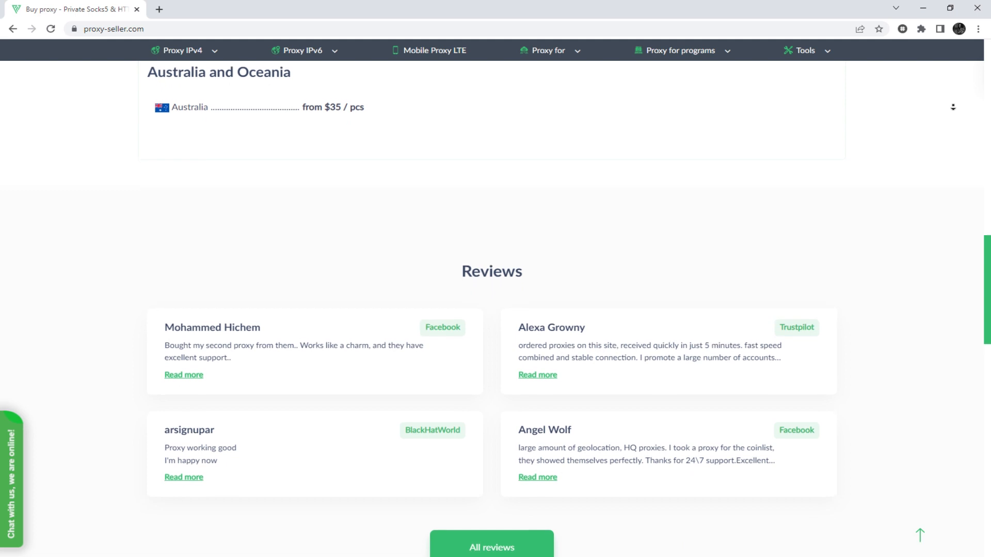
scroll(down, 3)
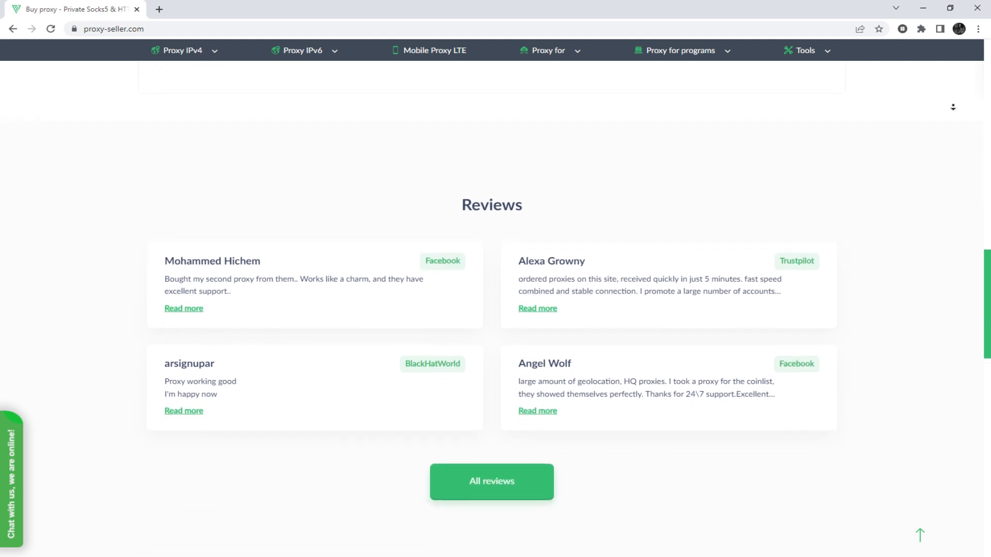
scroll(down, 3)
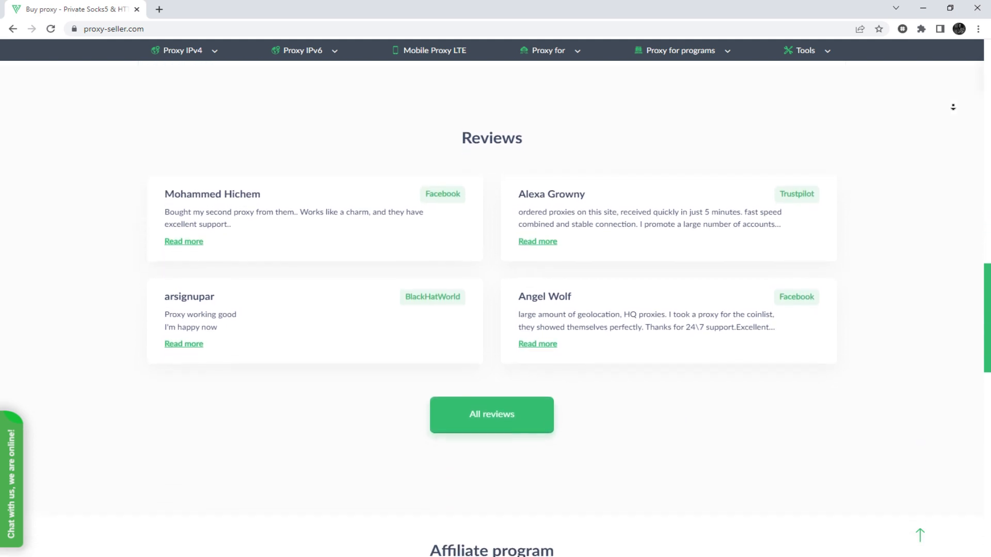
scroll(down, 3)
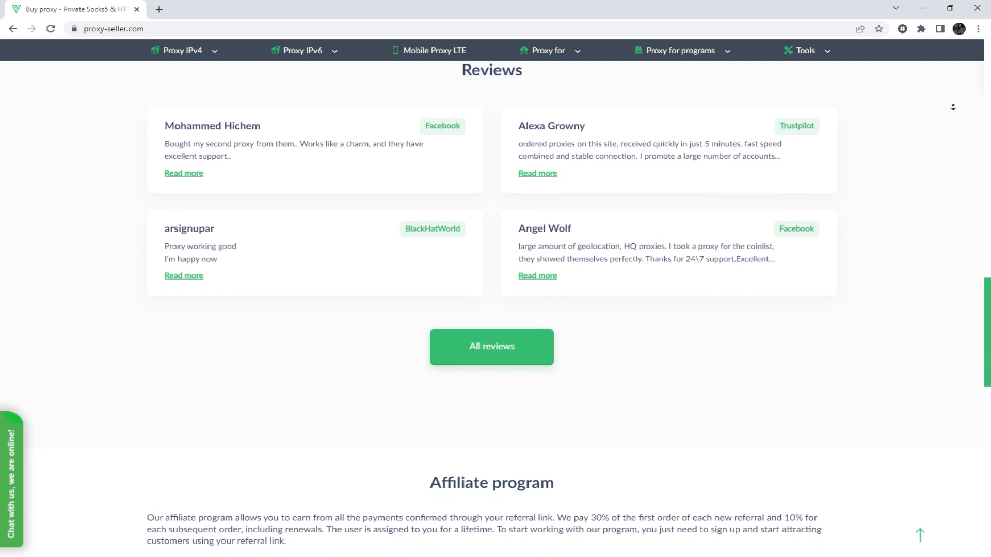
scroll(down, 3)
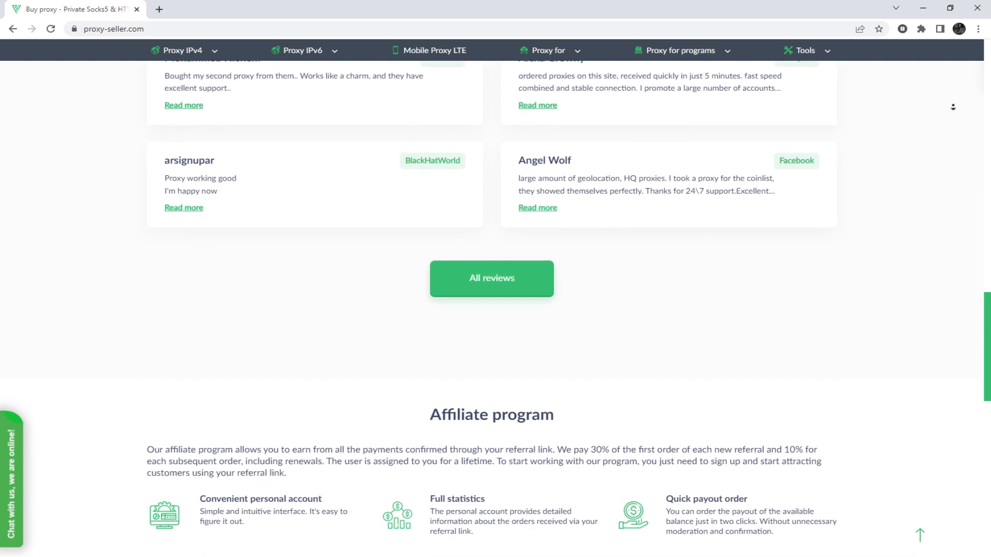